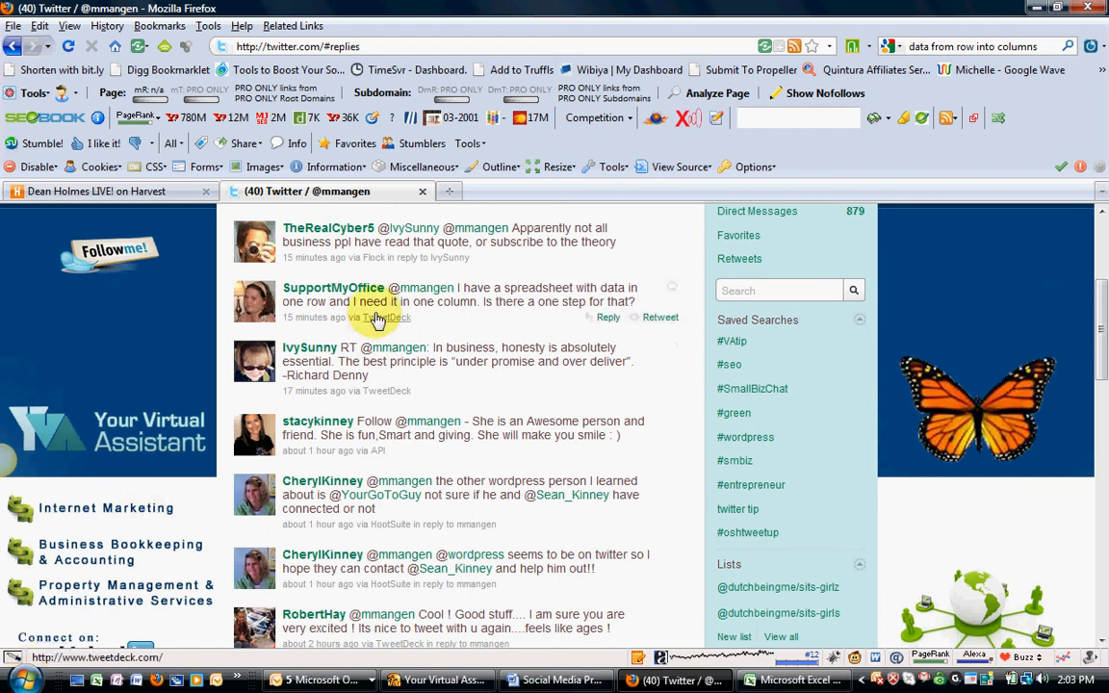
mouse_move(508, 321)
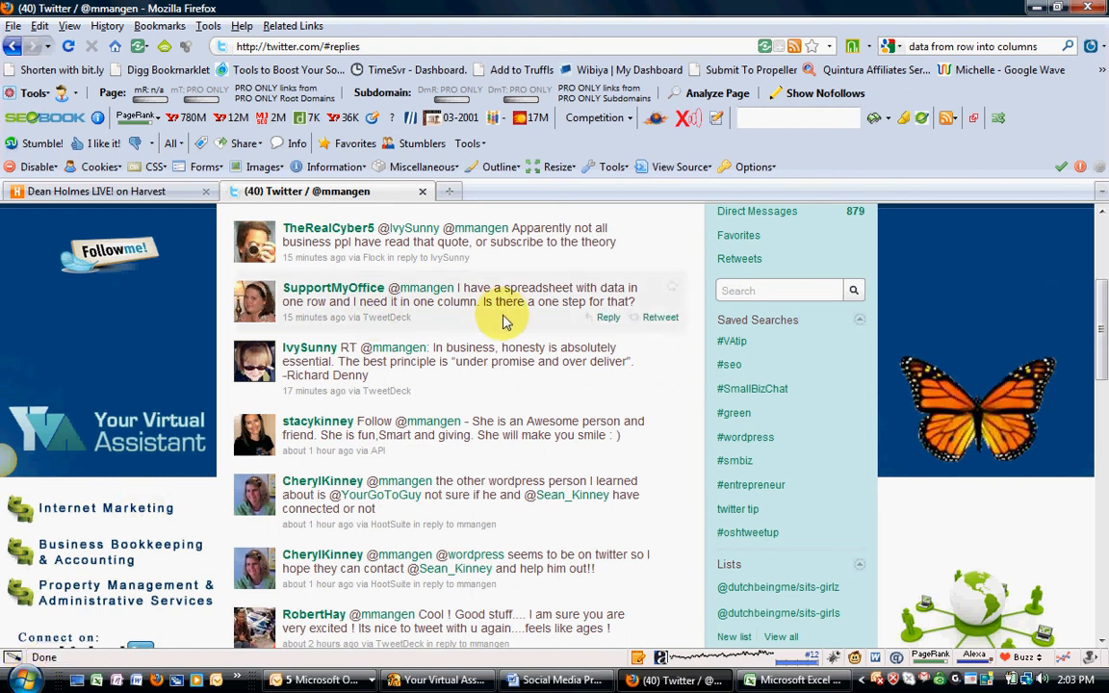
mouse_move(481, 320)
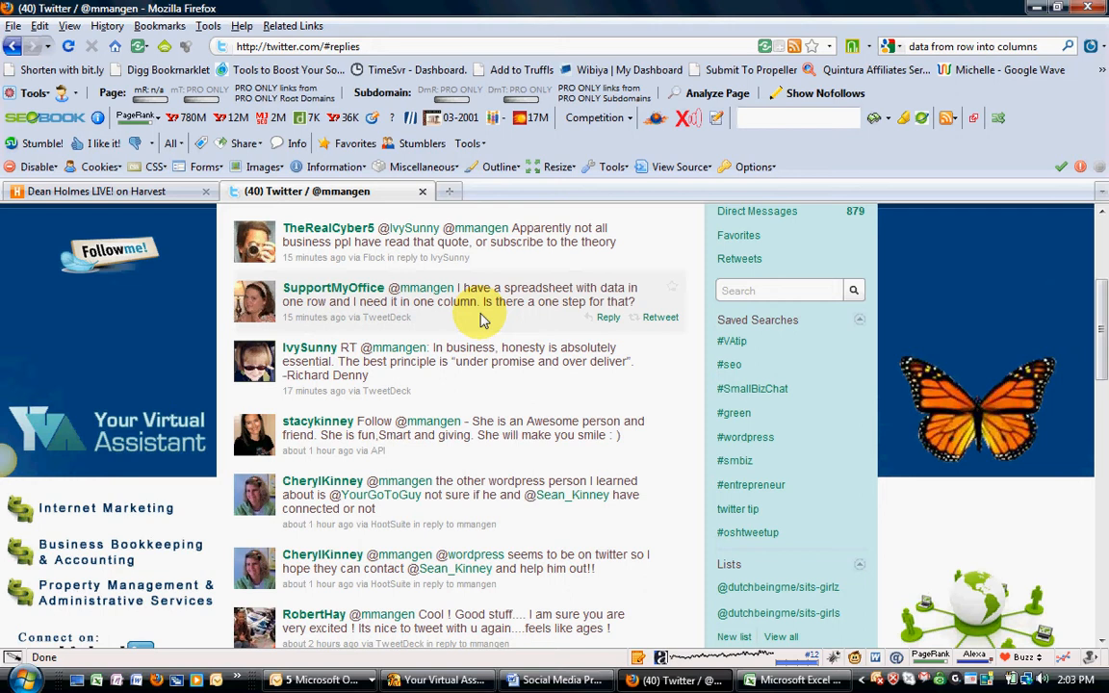
mouse_move(799, 680)
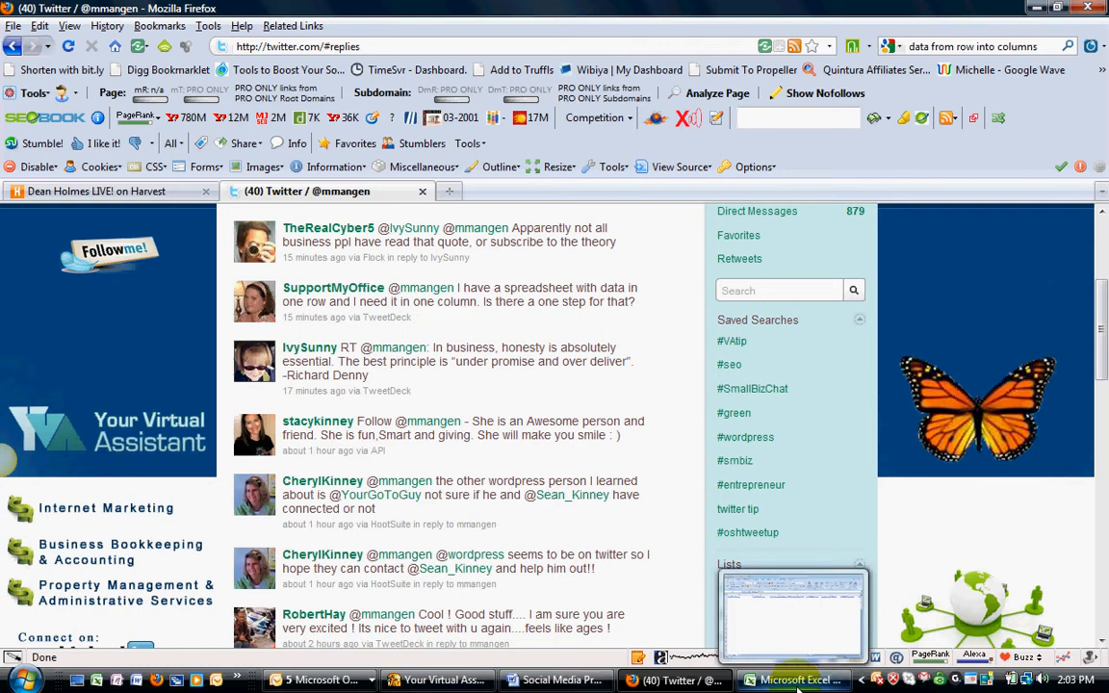
- Switch to the emails.xlsx workbook from the Windows taskbar
click(793, 682)
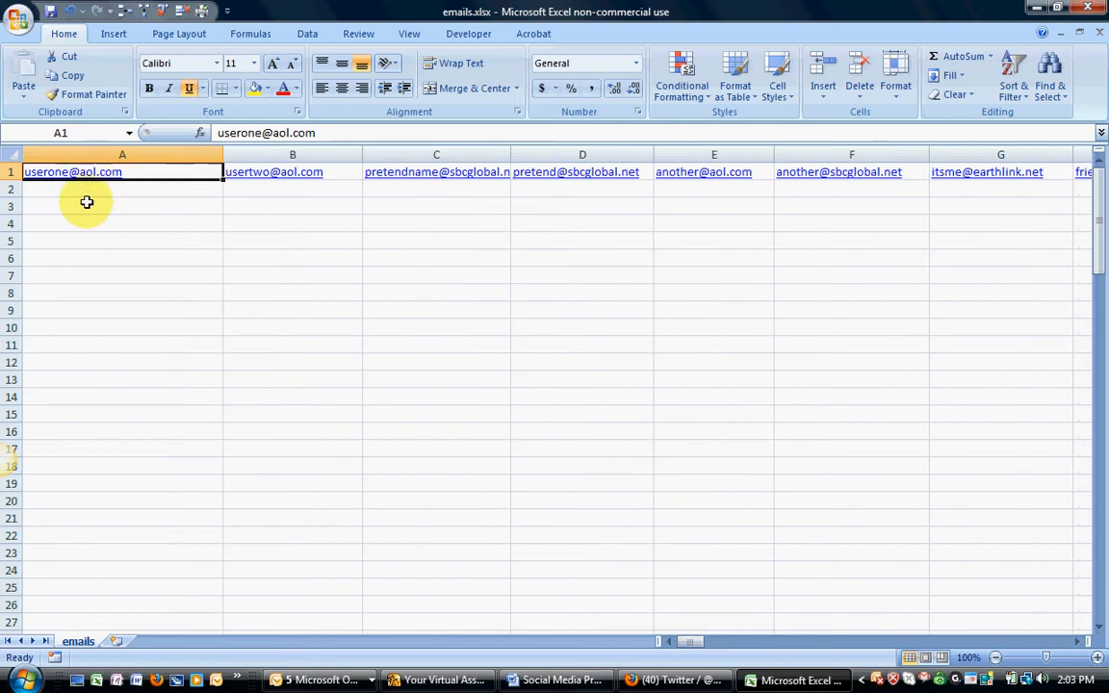
mouse_move(98, 333)
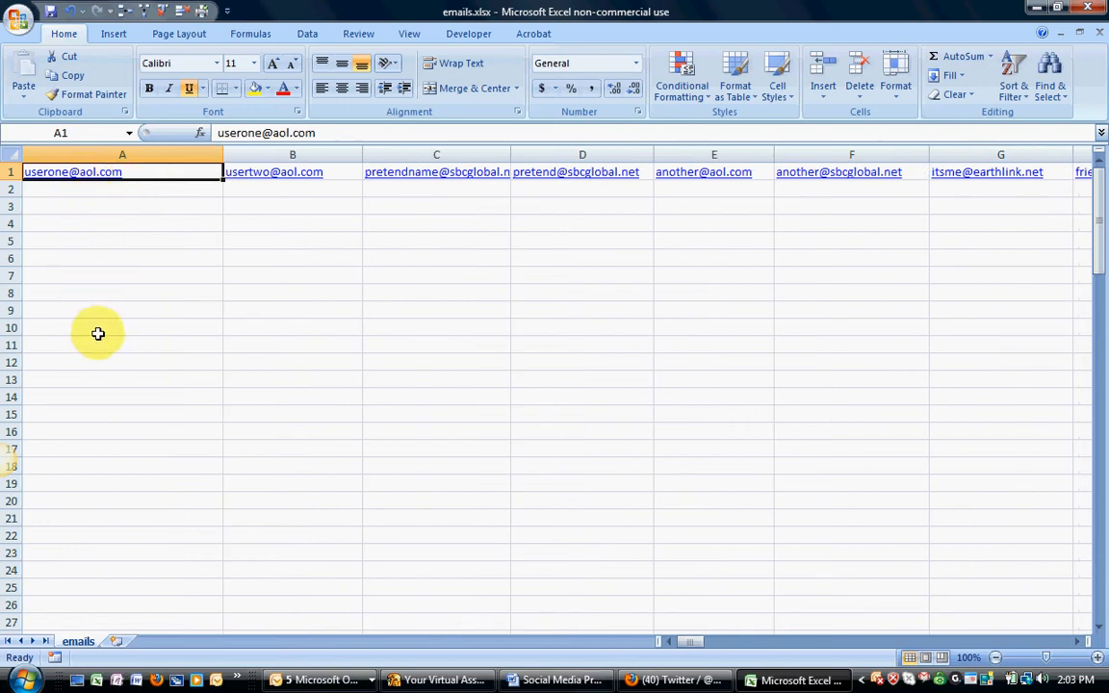
- Copy row 1 and Paste Special with Transpose into A2 so the addresses run down column A
click(10, 171)
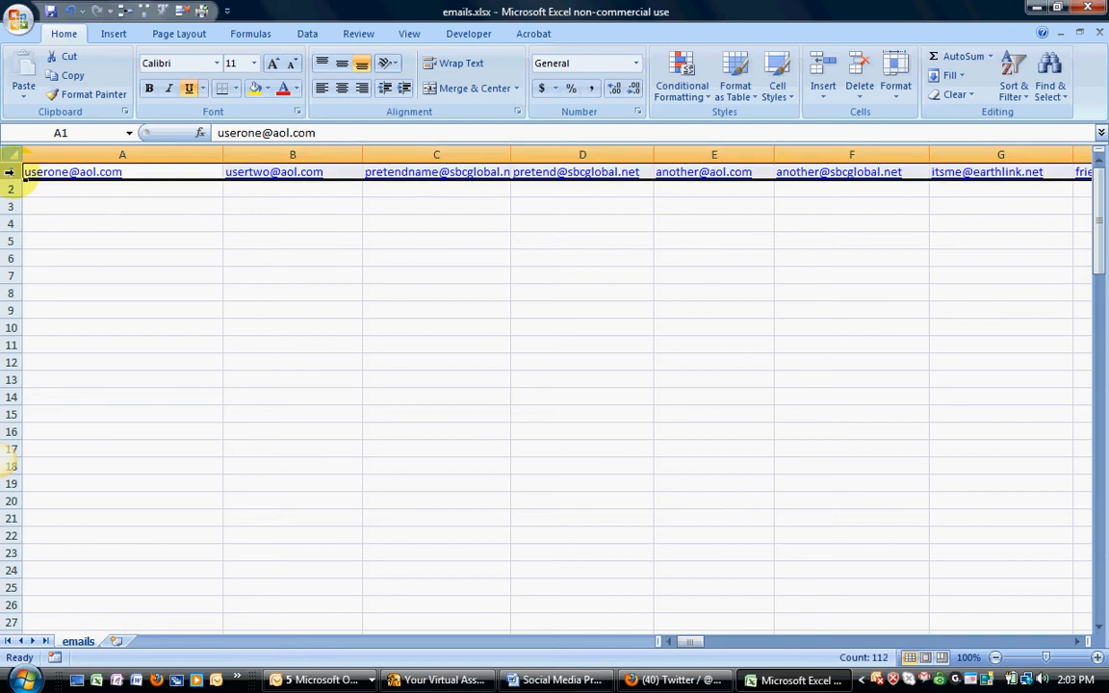
right_click(9, 172)
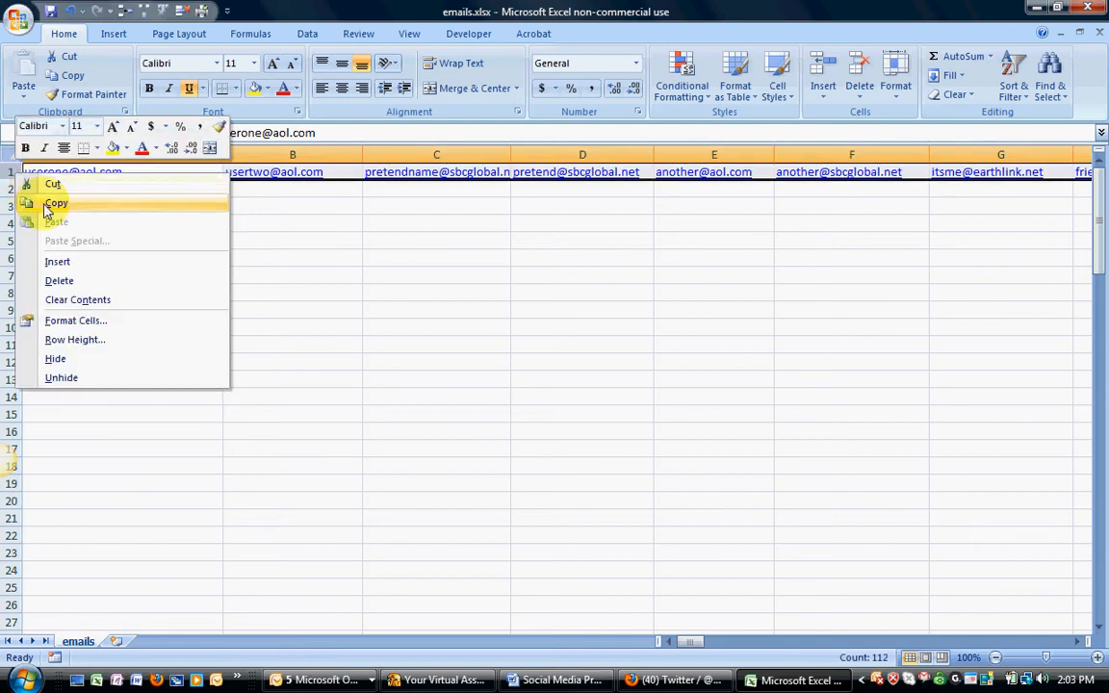
click(56, 202)
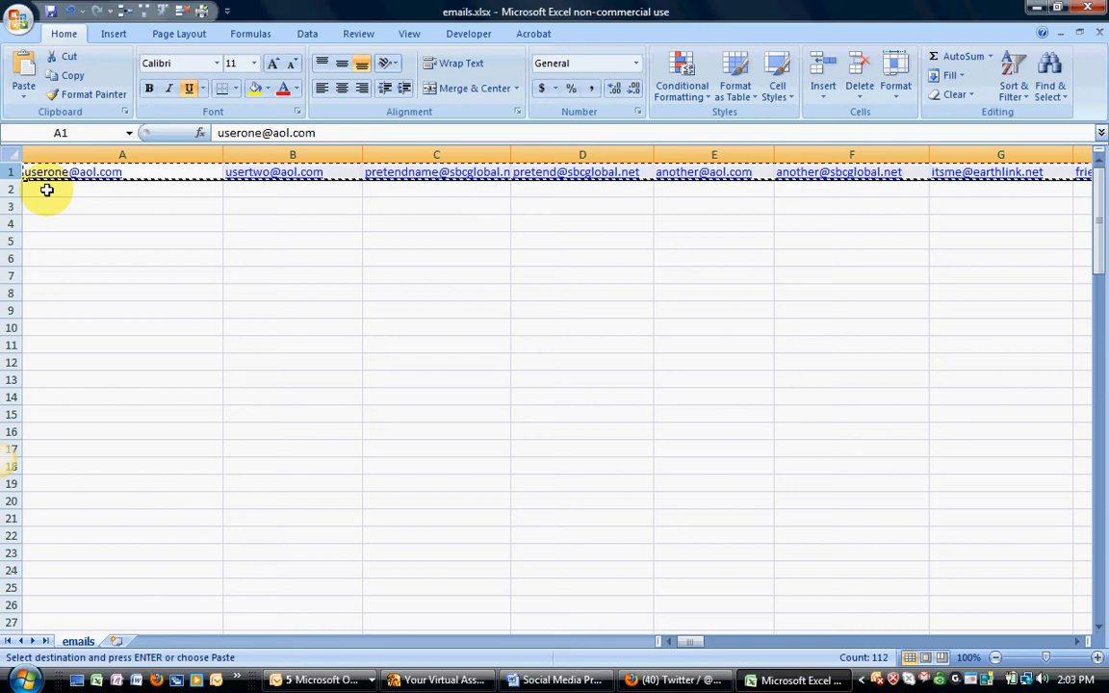
right_click(46, 190)
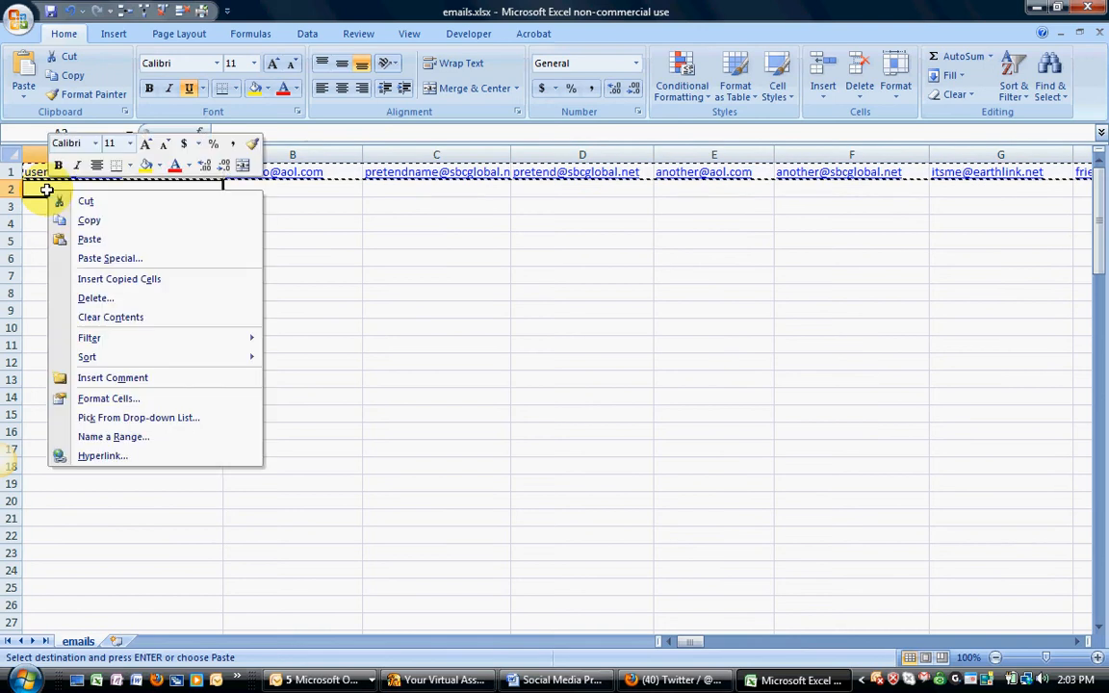
mouse_move(102, 262)
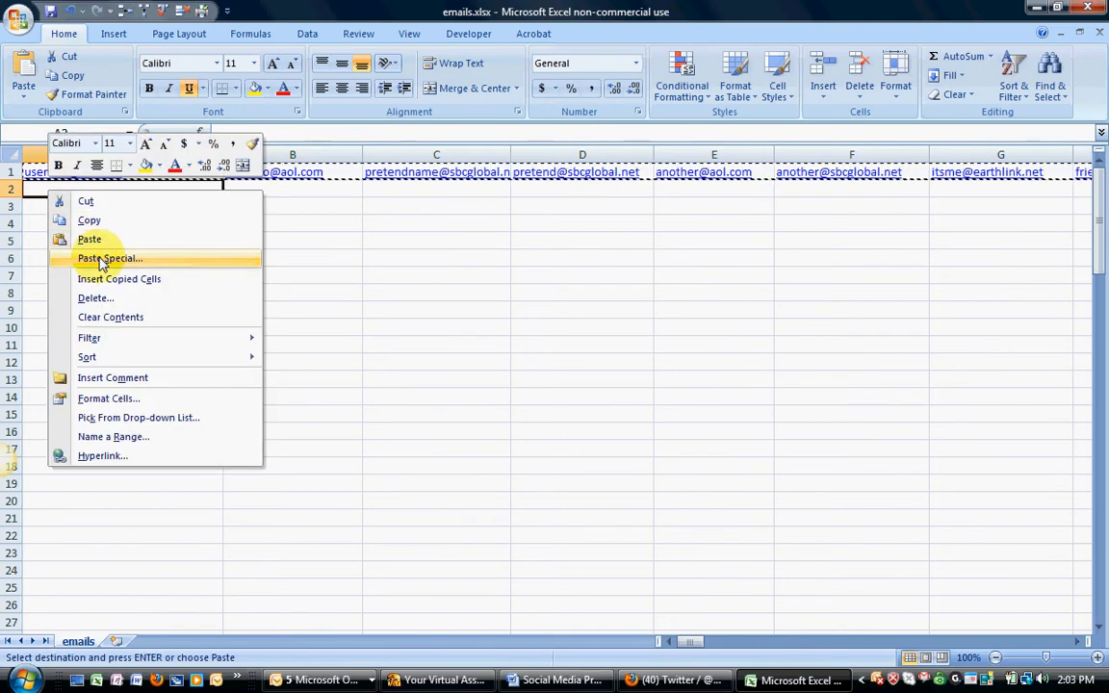
click(108, 258)
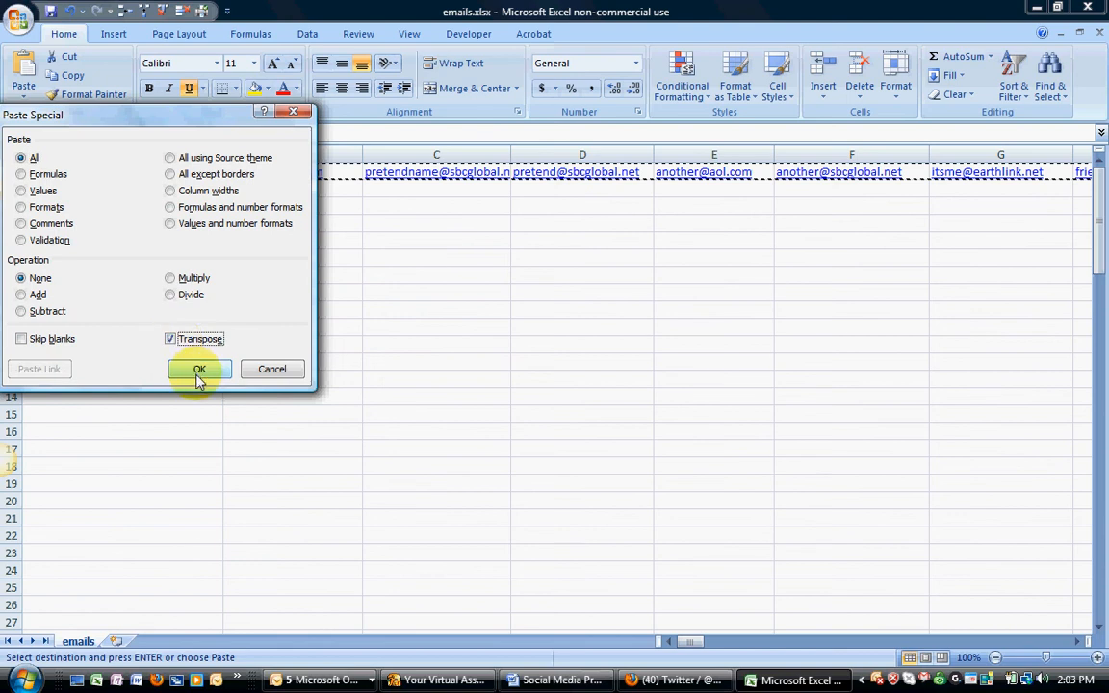
click(198, 369)
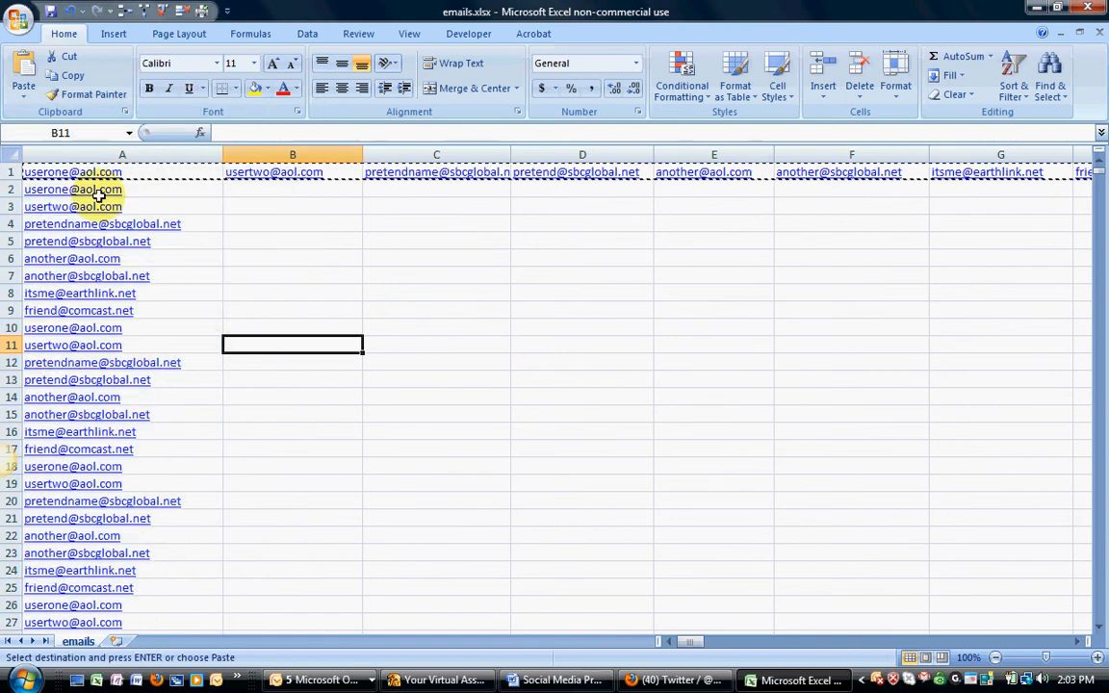
- Select the original email row 1 in preparation for deleting it
click(292, 188)
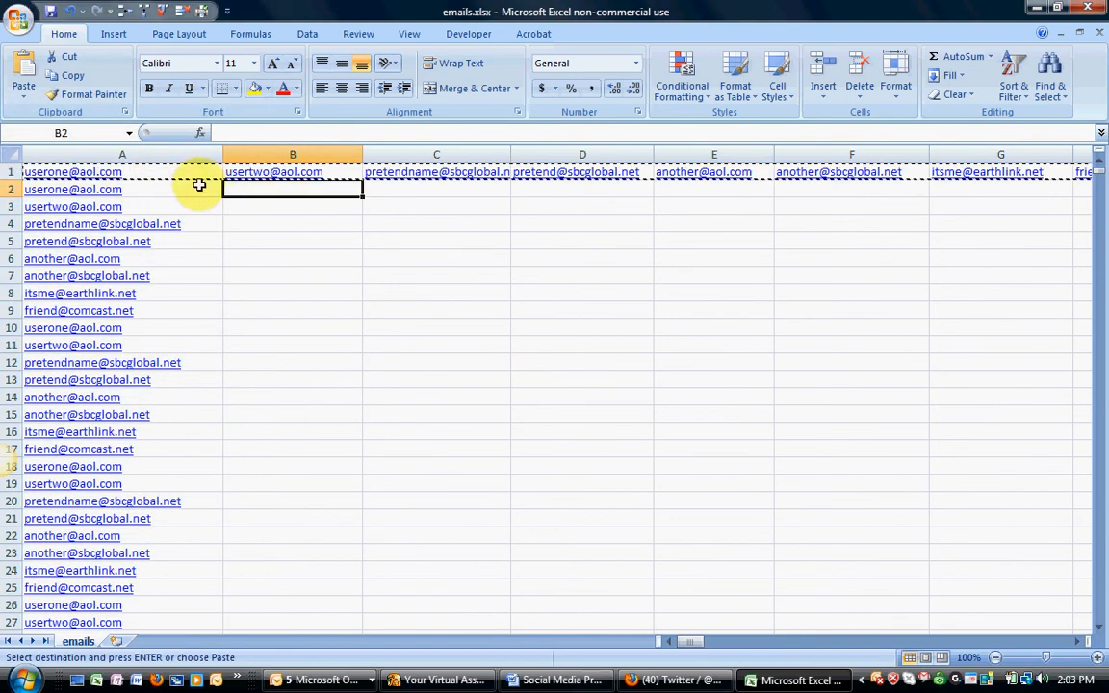
click(124, 188)
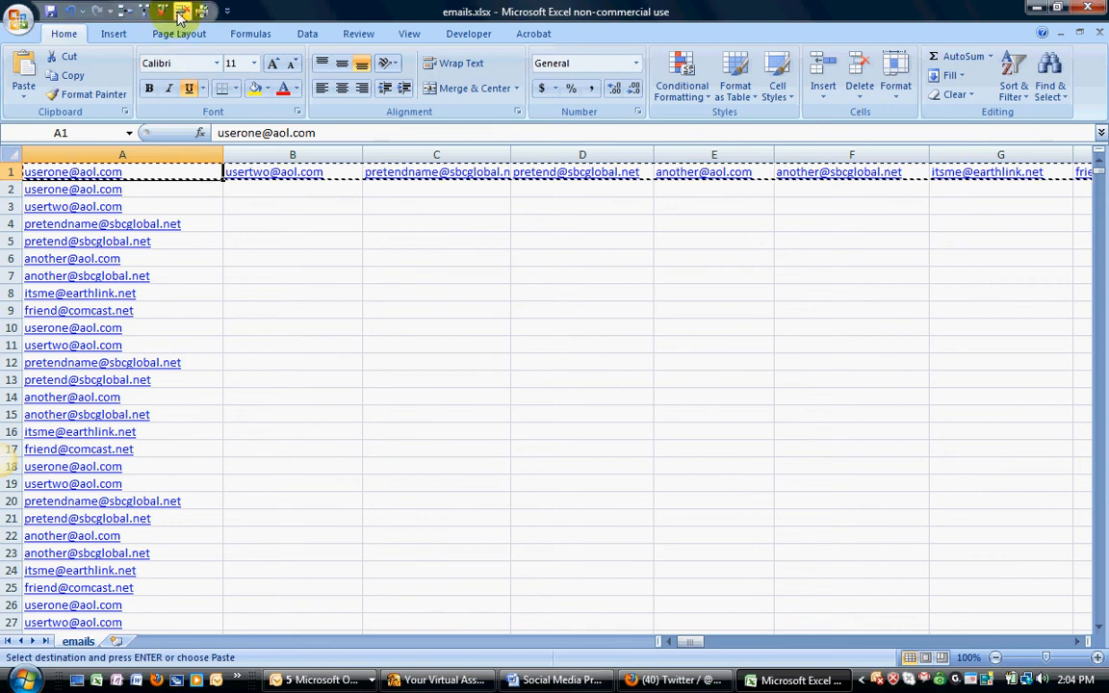
mouse_move(204, 21)
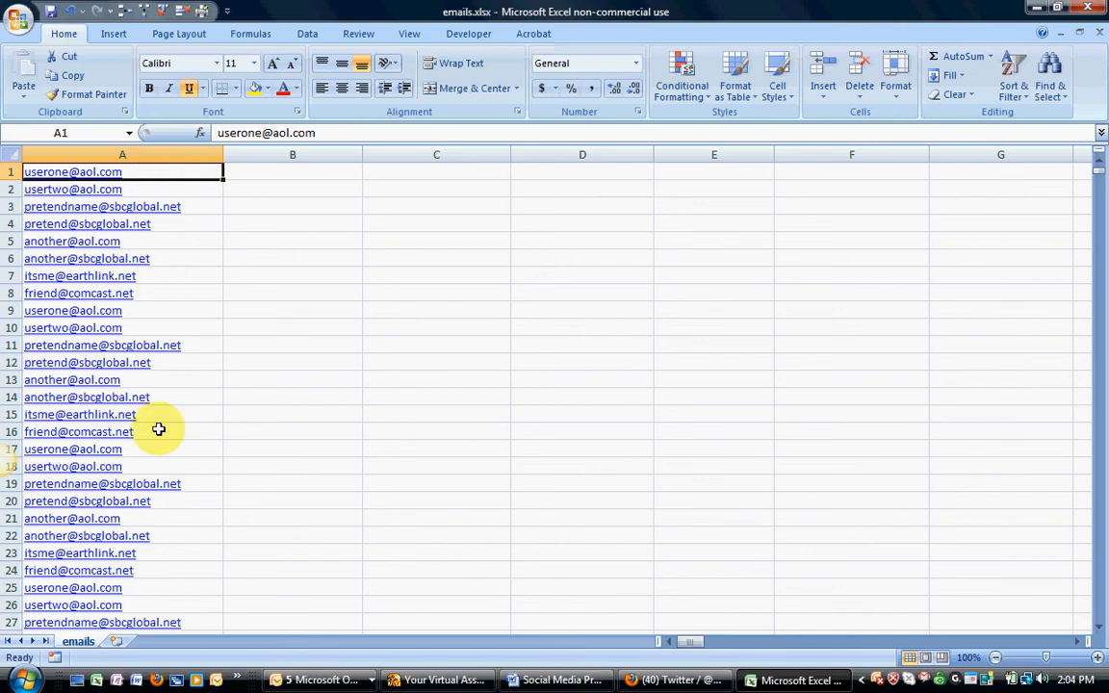
mouse_move(155, 439)
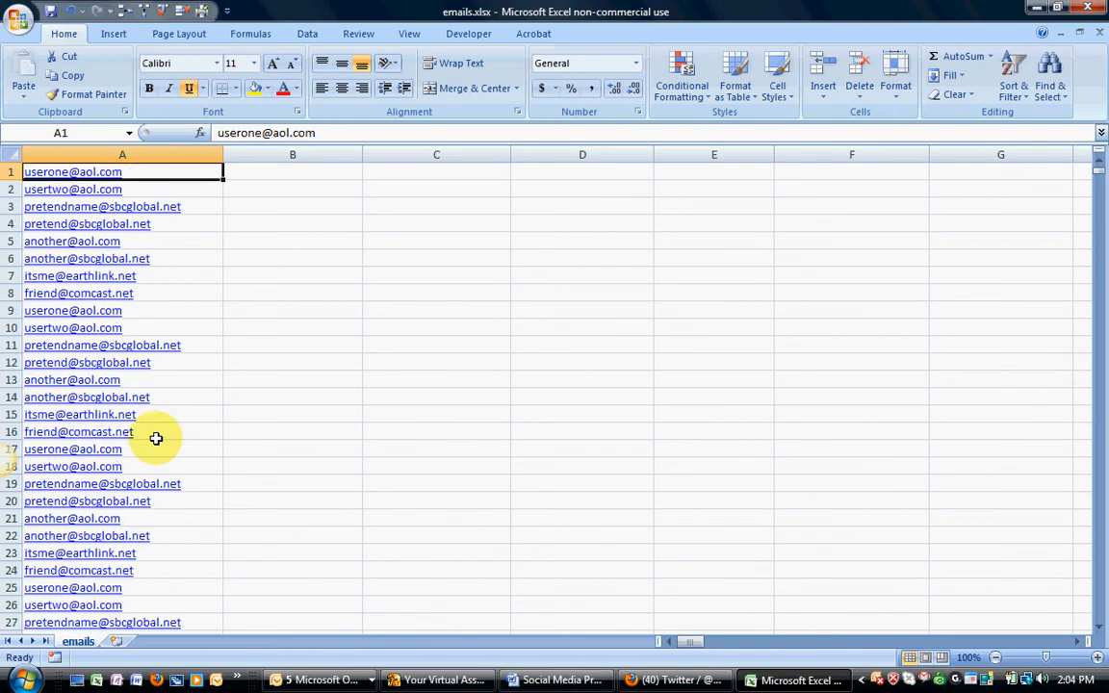